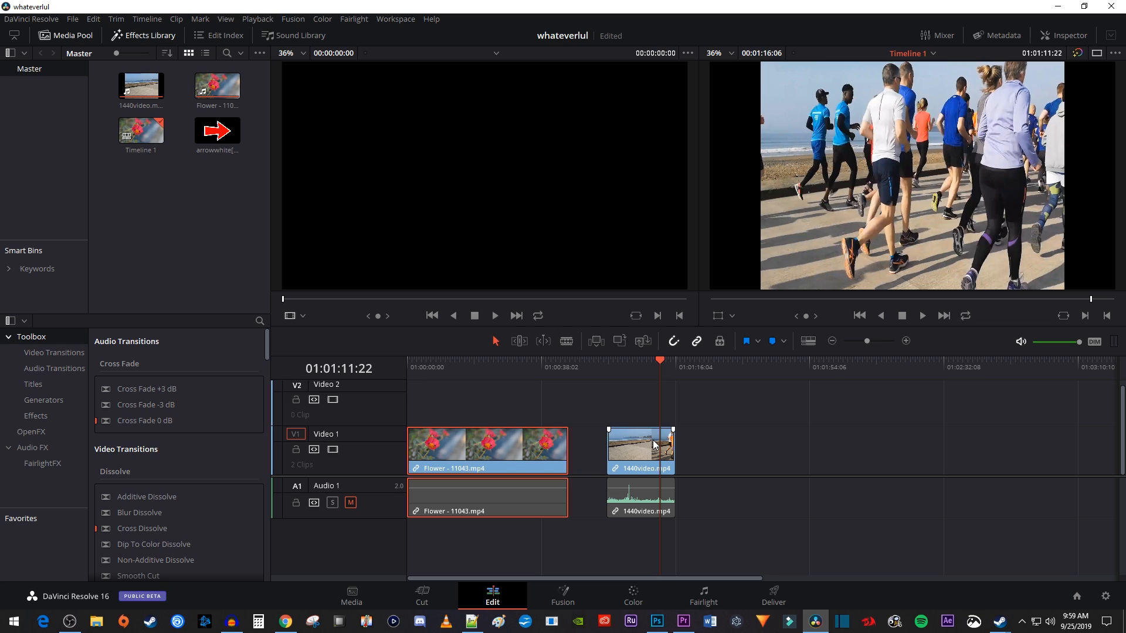
mouse_move(654, 442)
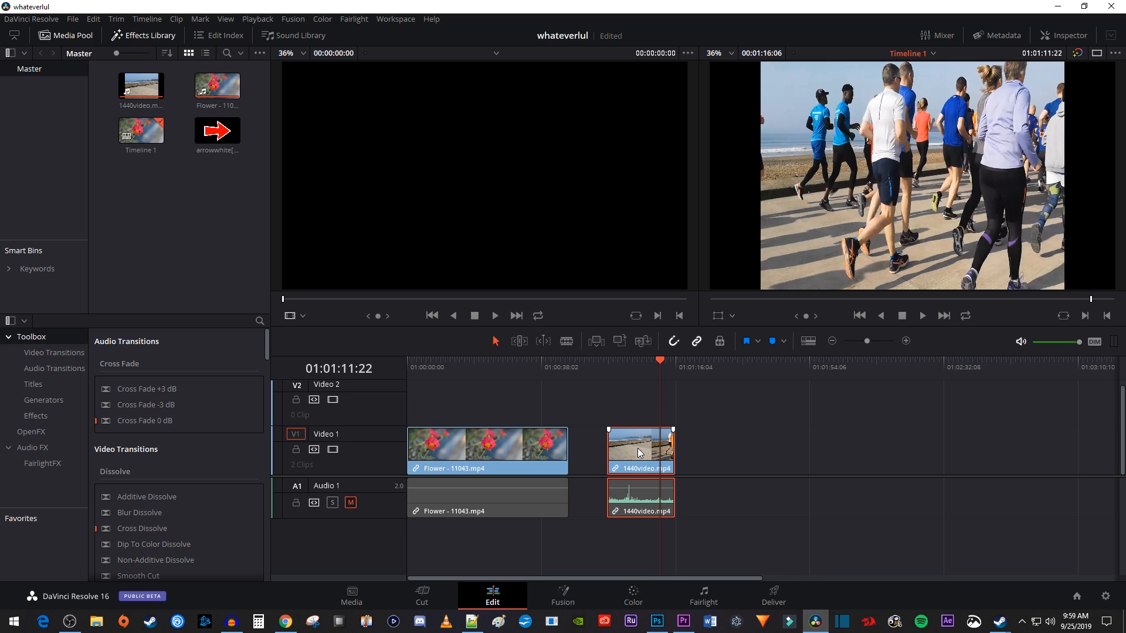
Step: Show the 1440video.mp4 clip in the Inspector and expand its Retime And Scaling settings
click(1071, 36)
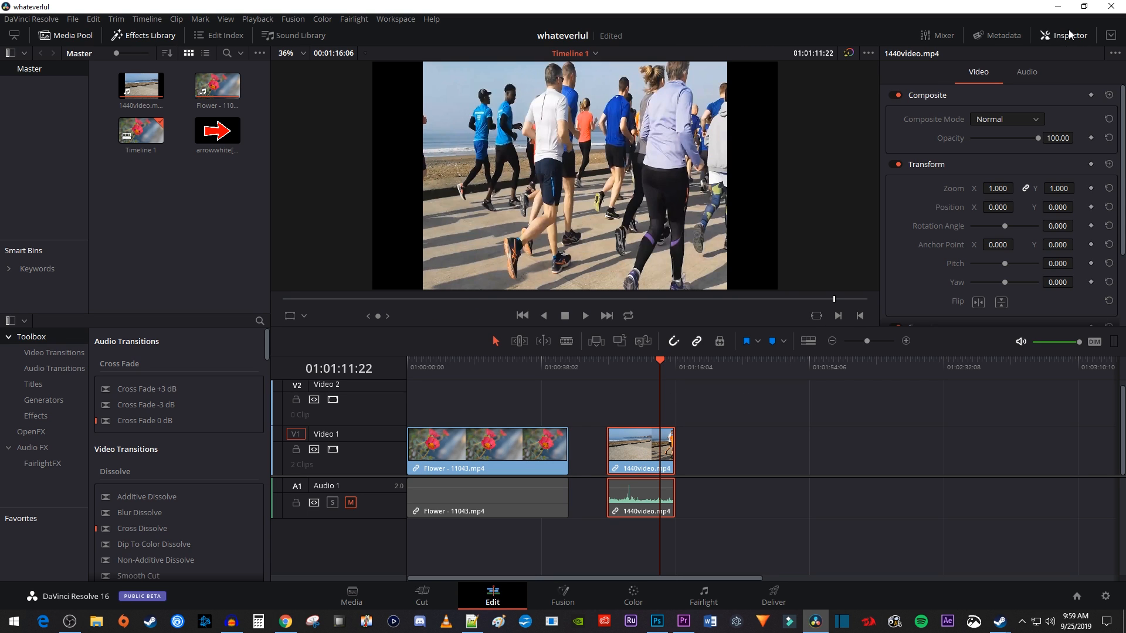
scroll(down, 3)
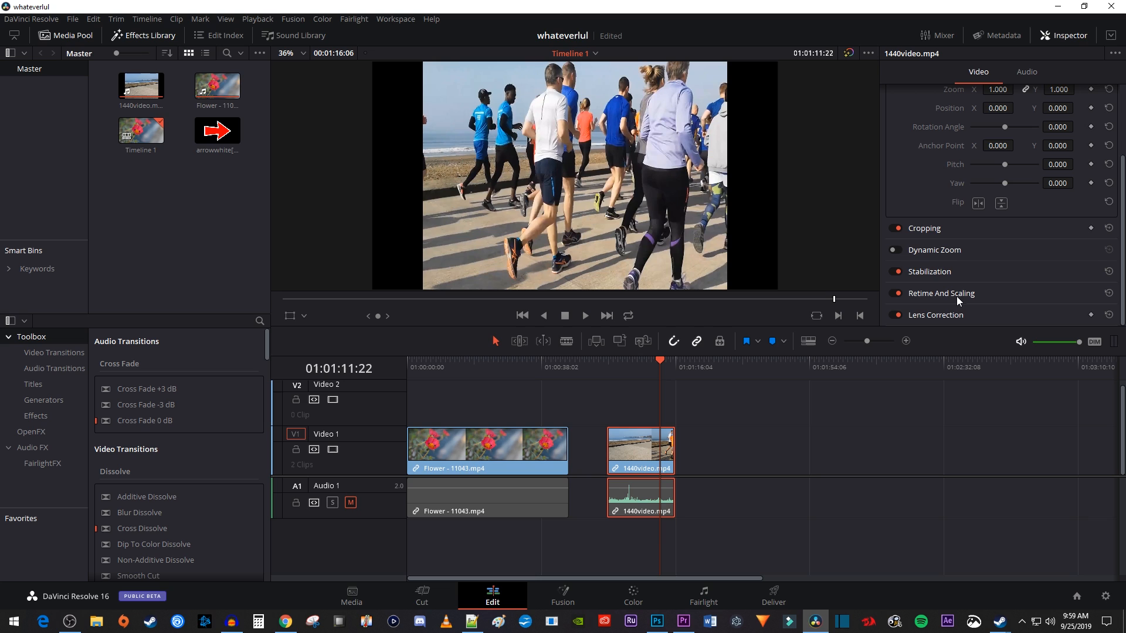
click(941, 293)
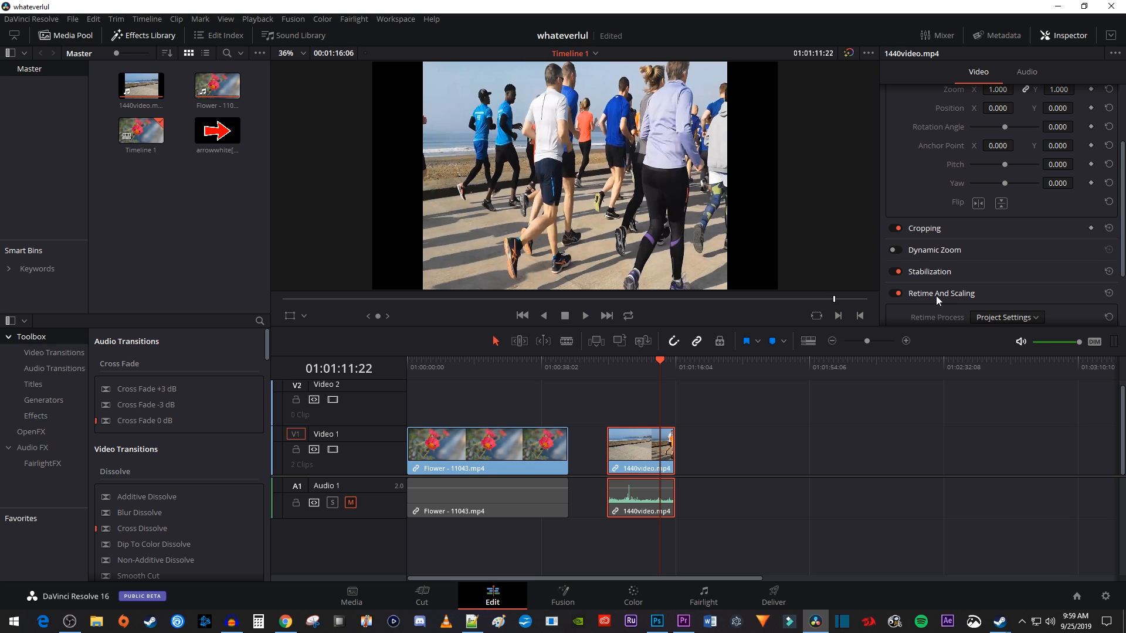
scroll(down, 3)
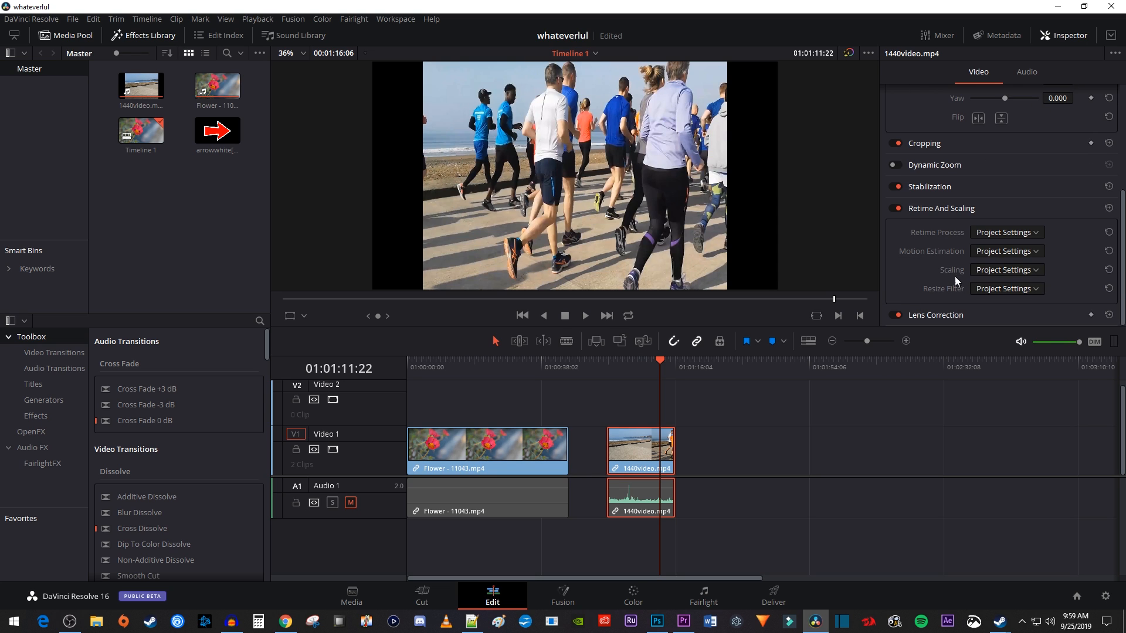
Step: Choose Crop from the Scaling dropdown for the 1440video.mp4 clip
click(1006, 269)
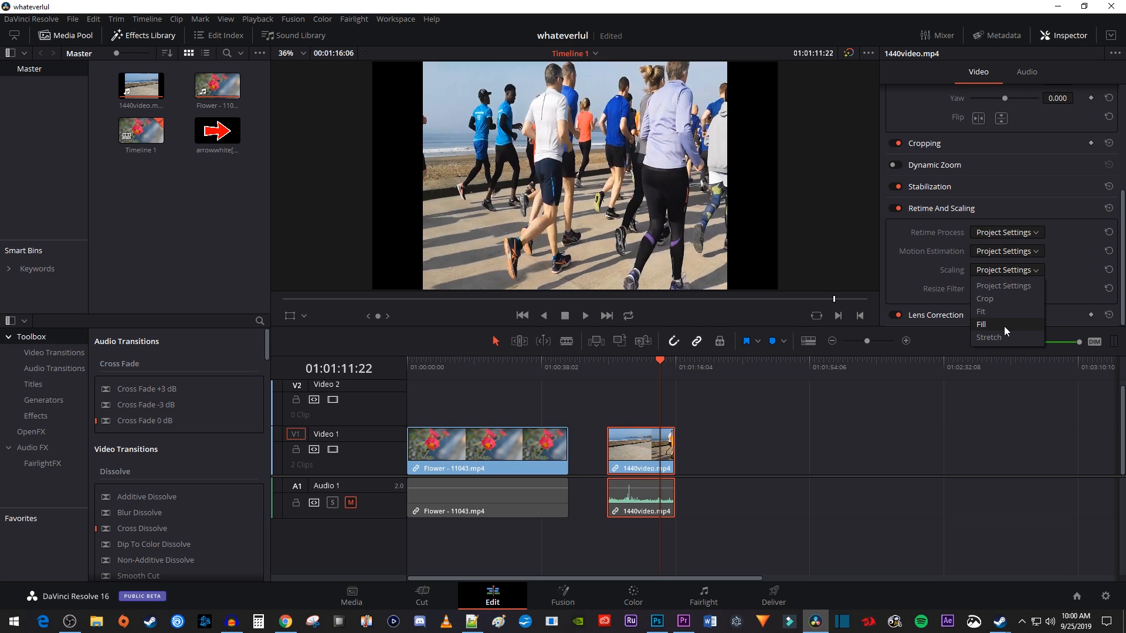
mouse_move(1009, 288)
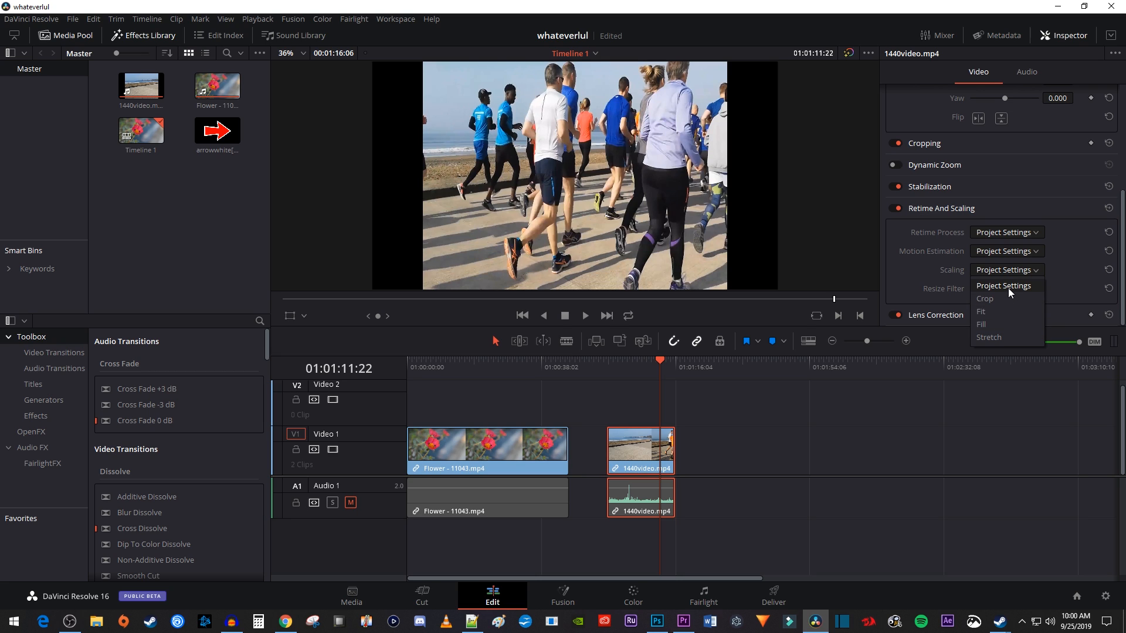
click(985, 299)
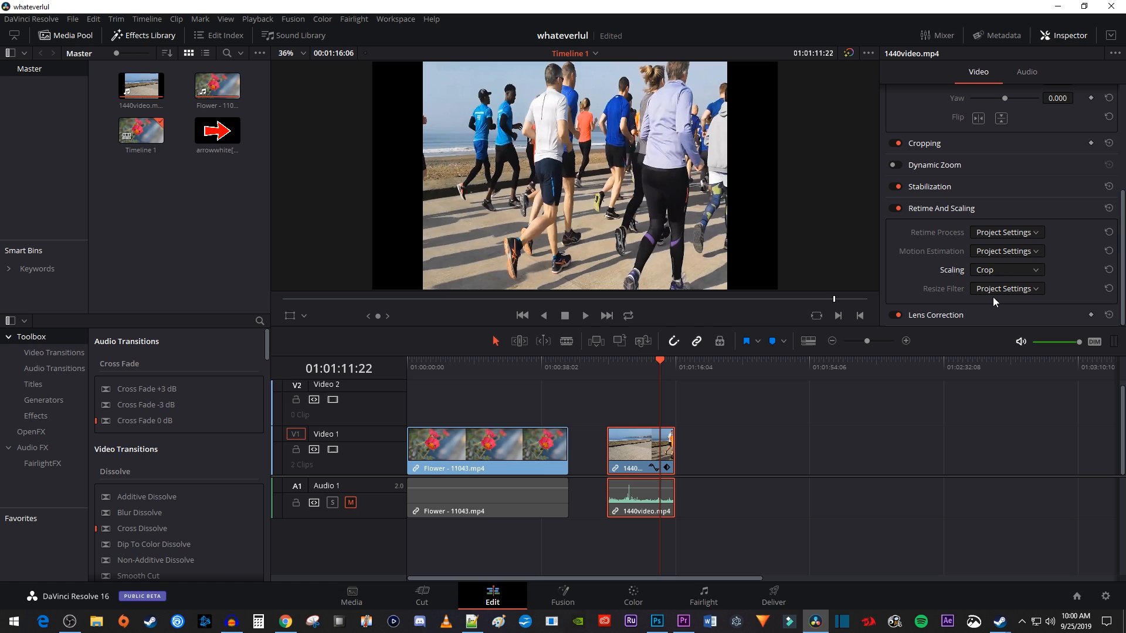
mouse_move(312, 190)
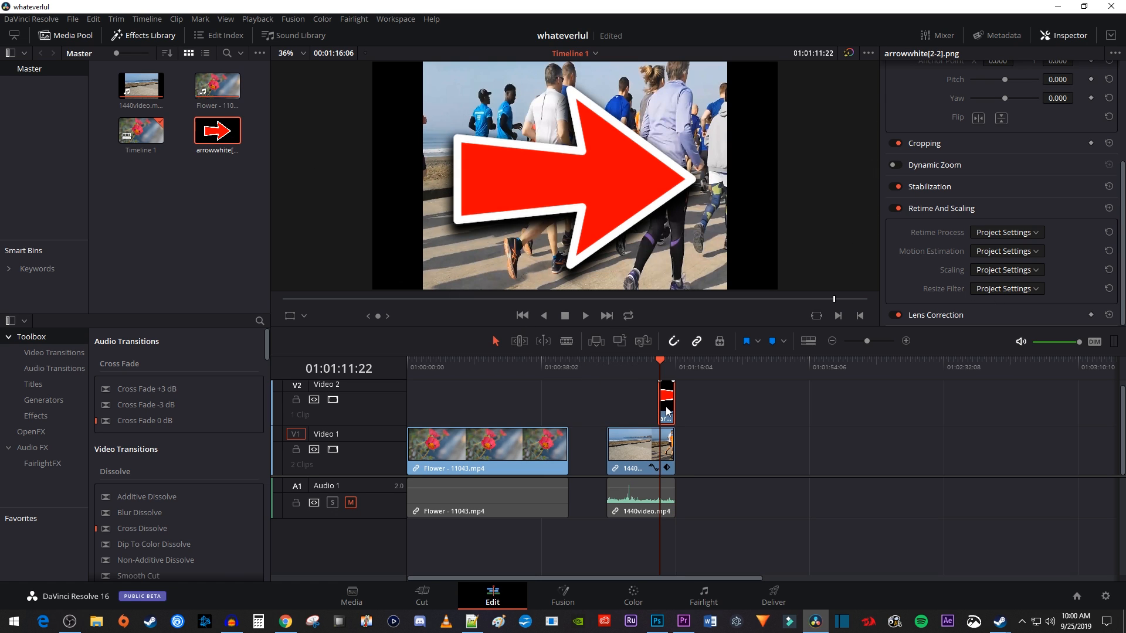
click(1006, 269)
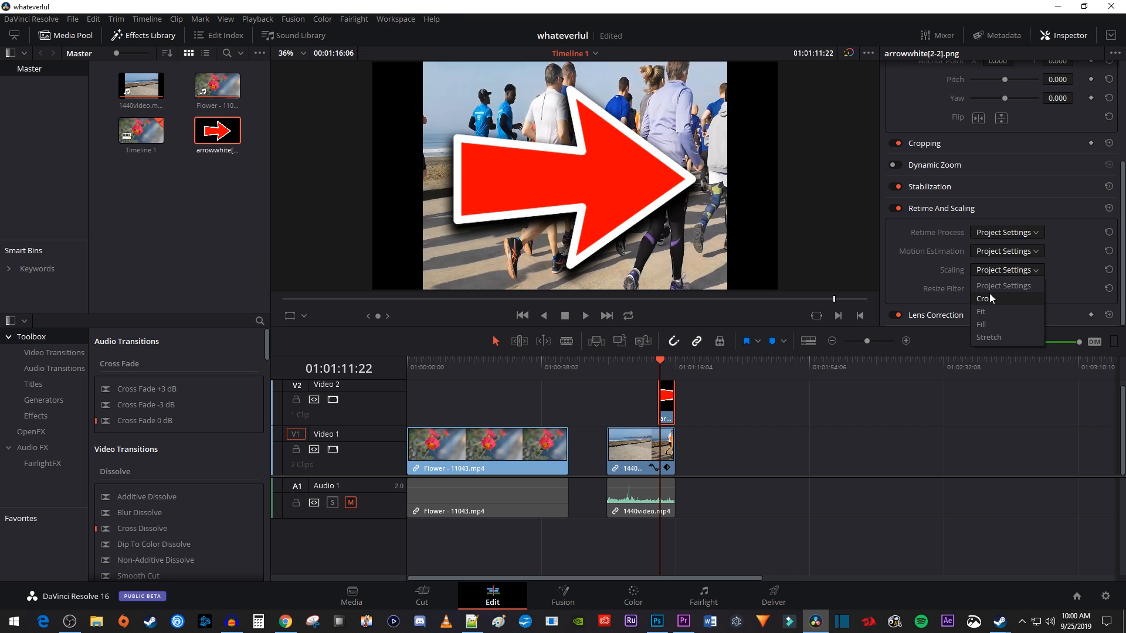
click(983, 298)
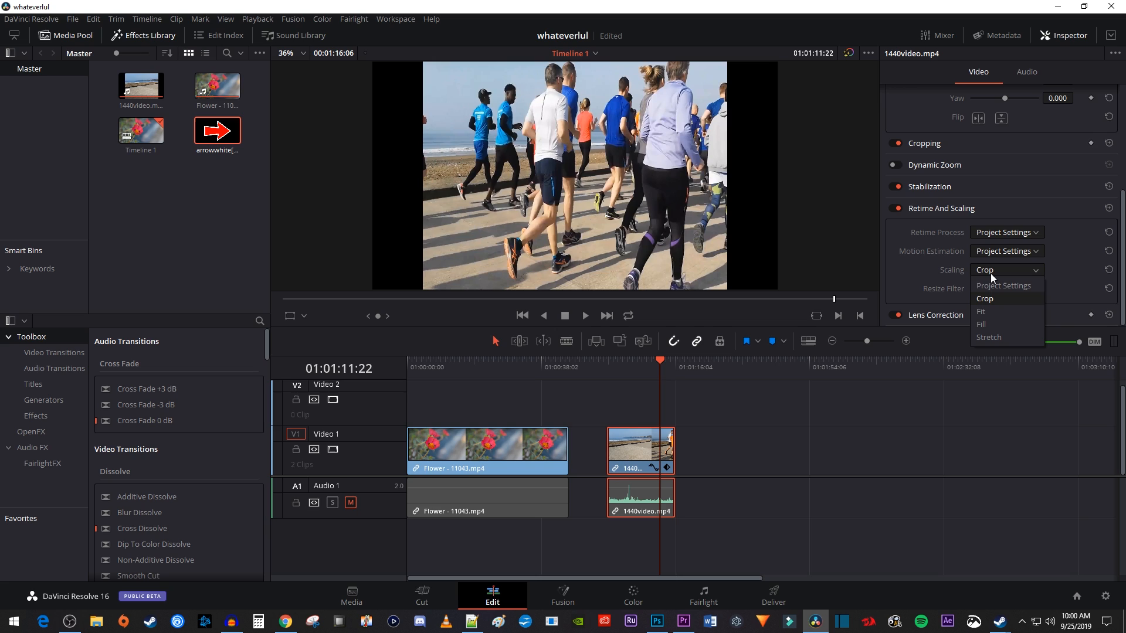
Step: Try Fit as the clip's Scaling mode, then switch it to Fill
click(981, 312)
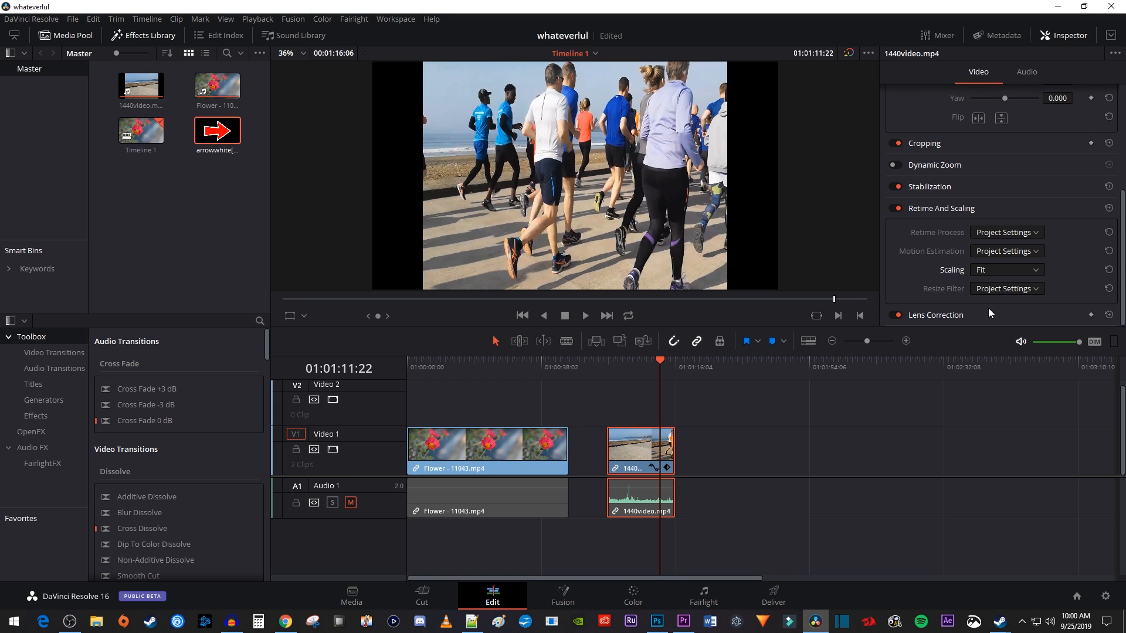
click(1007, 270)
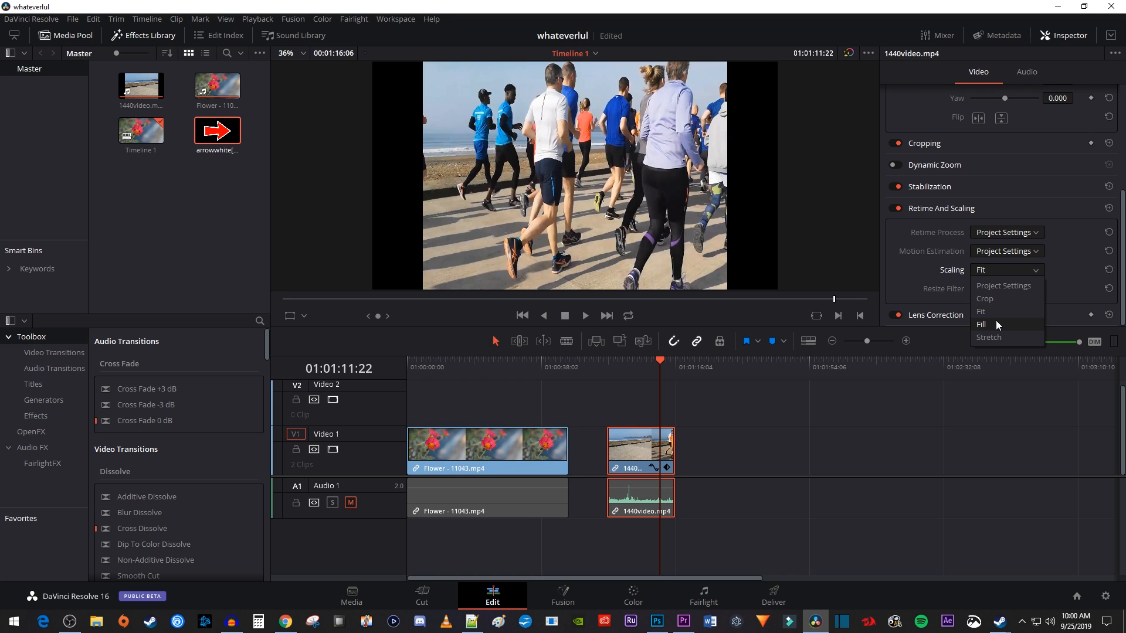
click(981, 324)
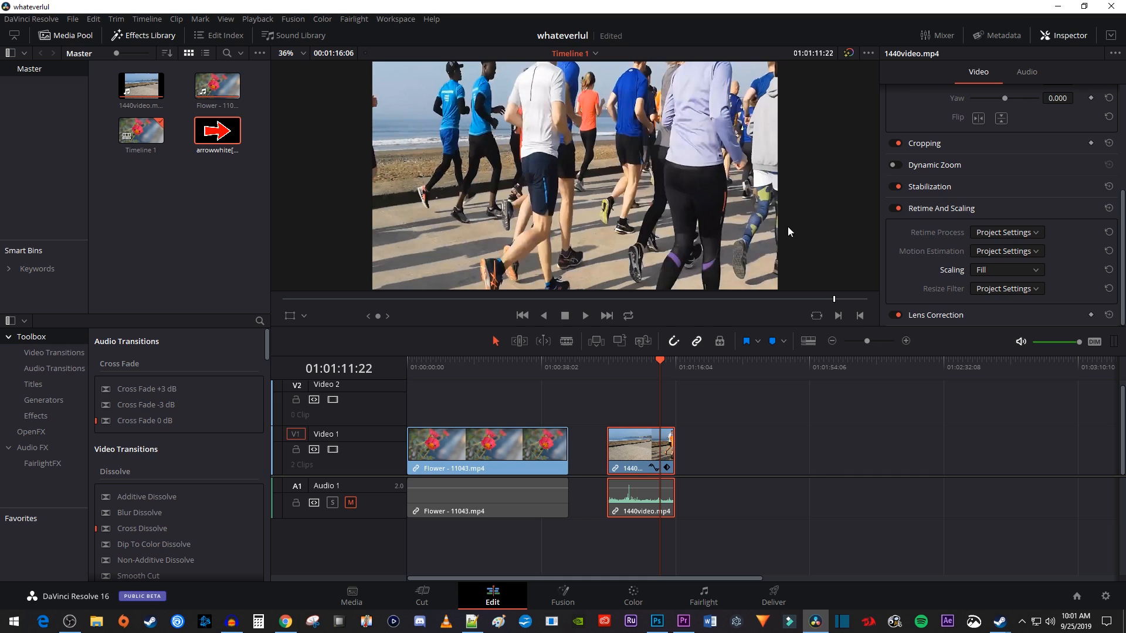
Step: Change the clip's Scaling mode to Stretch, then reopen the Scaling dropdown
click(1007, 269)
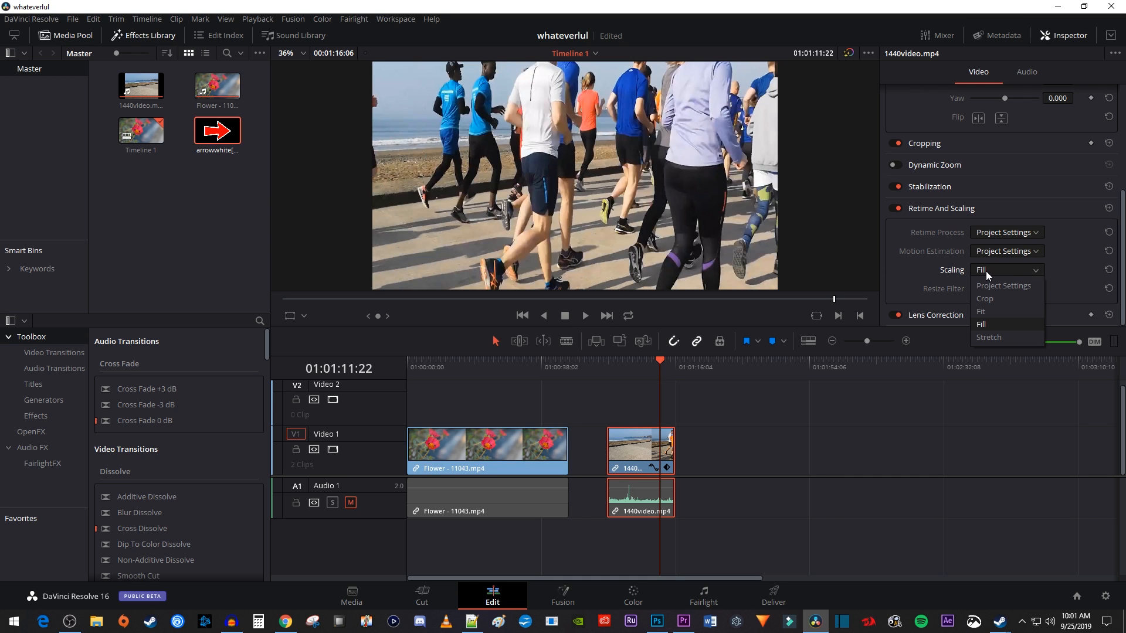
click(989, 337)
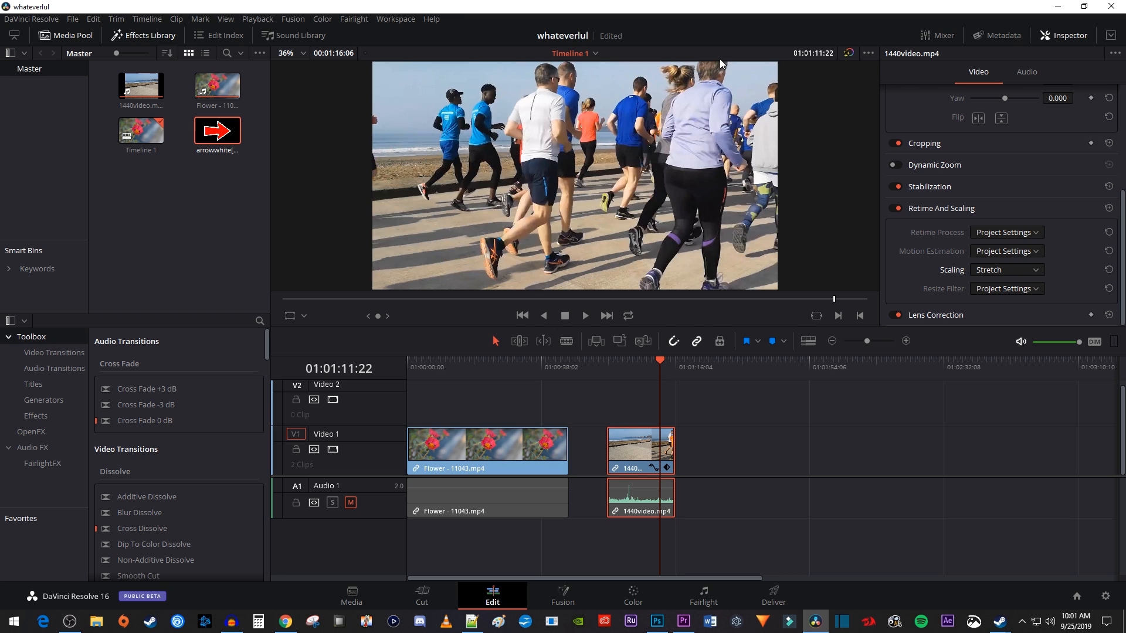
mouse_move(839, 192)
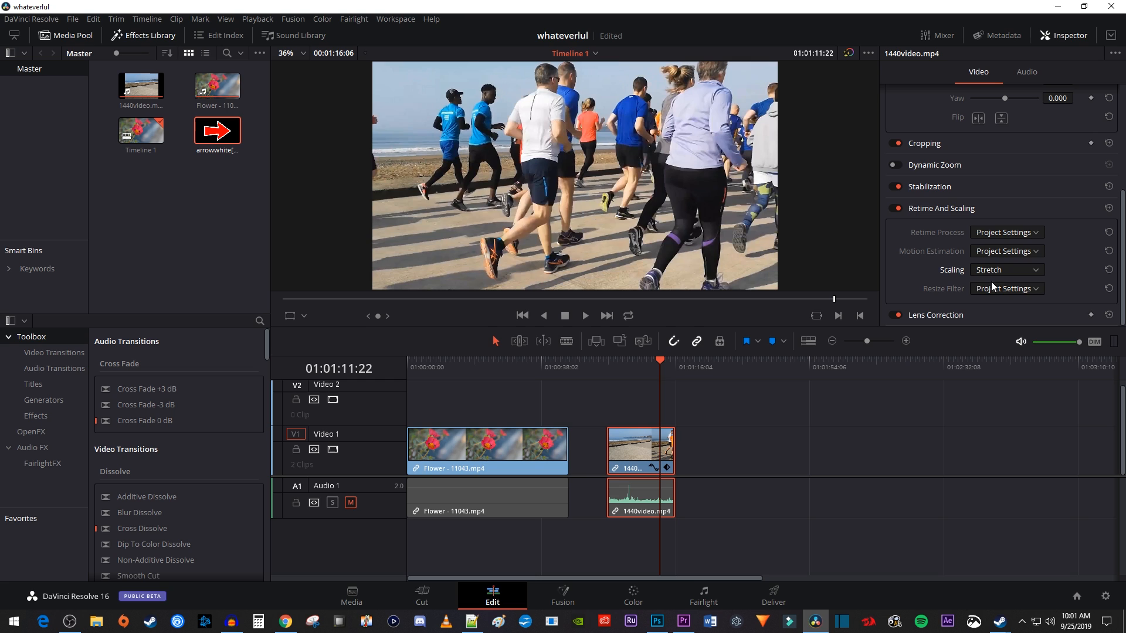
click(1006, 270)
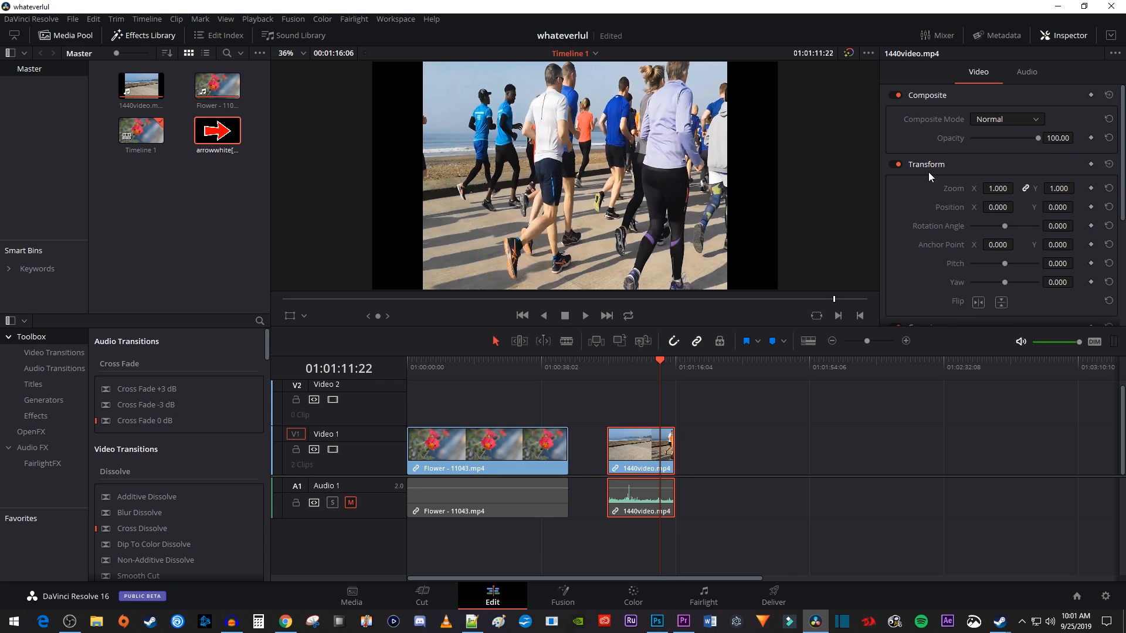
mouse_move(939, 179)
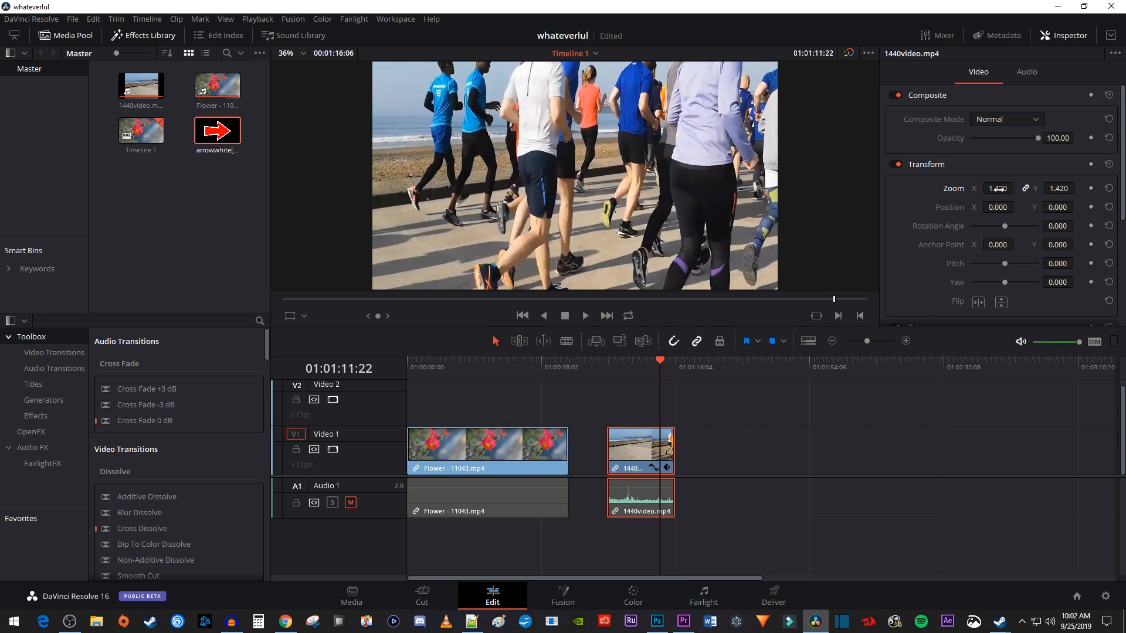
Step: Enter 1.000 in the linked Transform Zoom X field
click(998, 188)
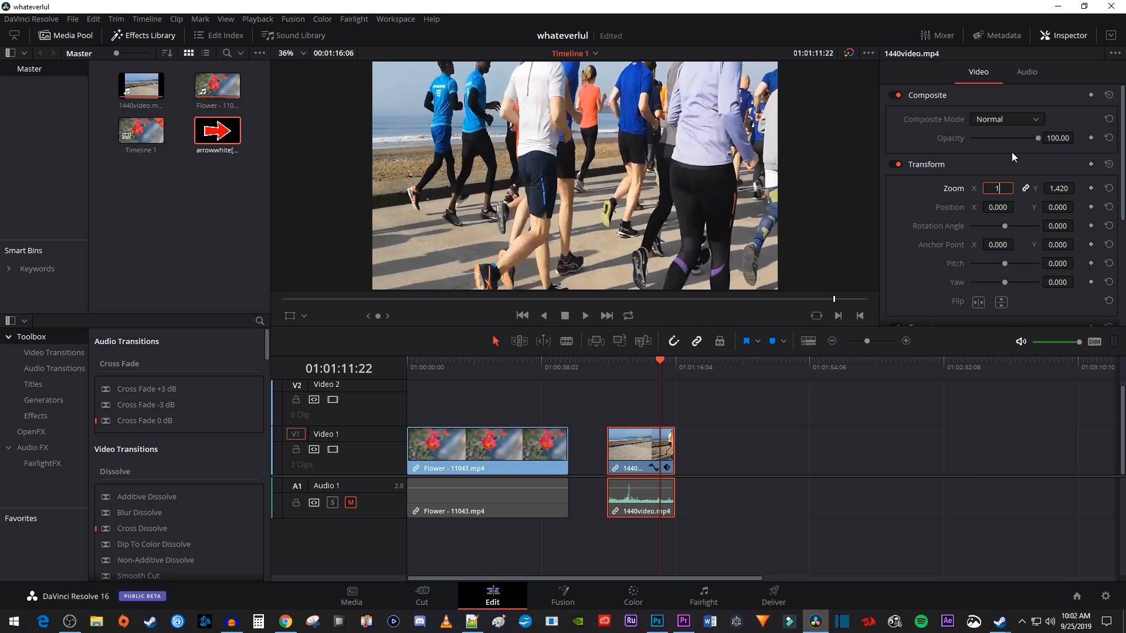
text(1.000)
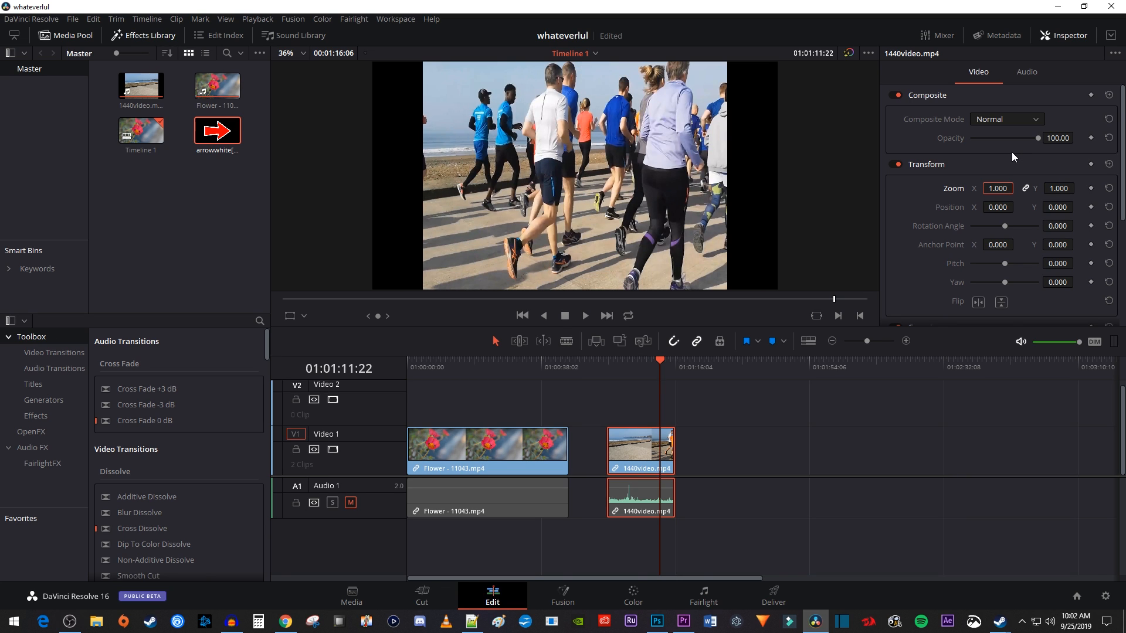
Step: Unlink the Zoom axes and set Zoom X to 1.730, keeping Y at 1.000
click(1027, 189)
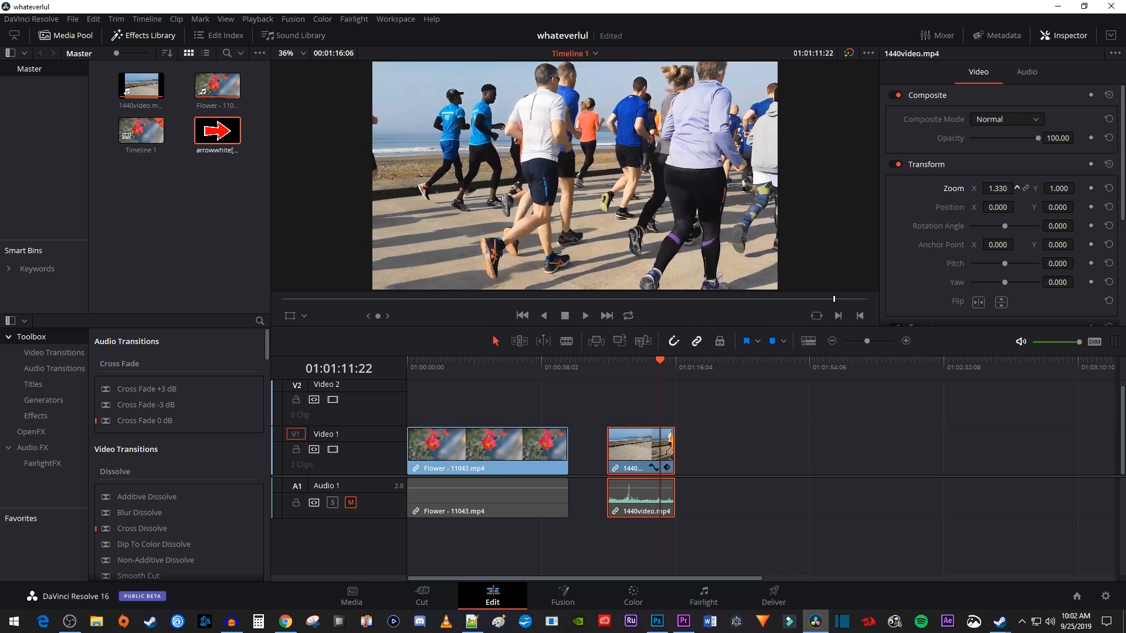
text(1.730)
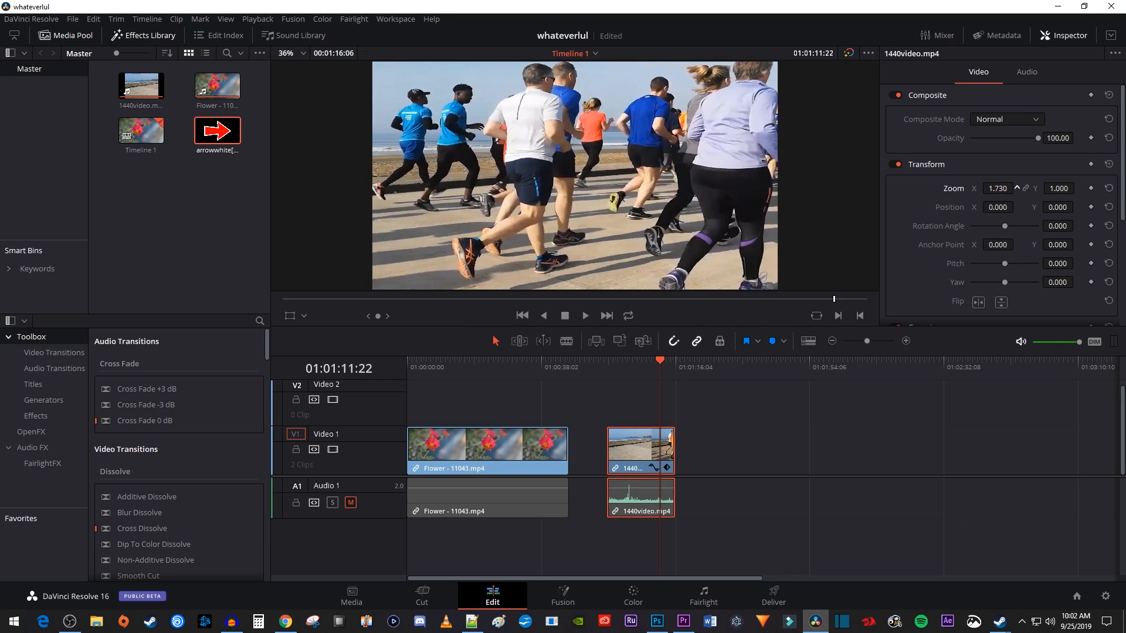